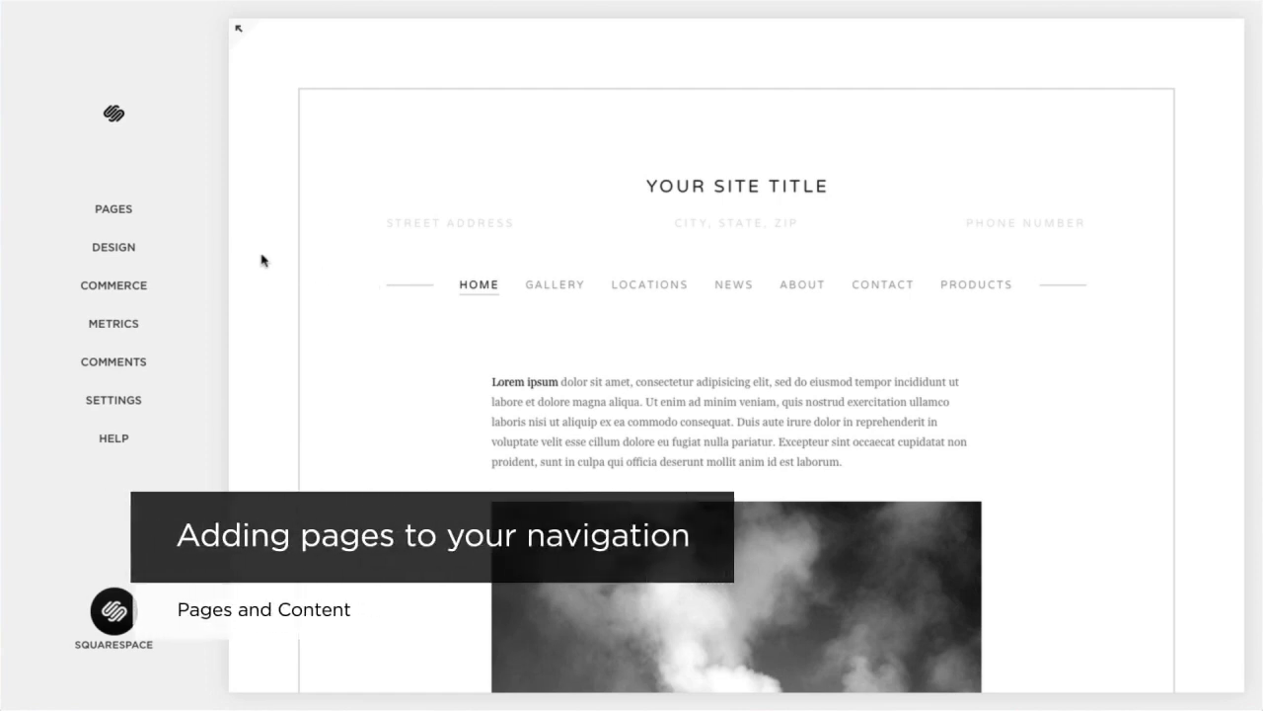
Step: Show the site's Pages panel and start a new page under Top Navigation
{"action": "left_click", "coordinate": [114, 210]}
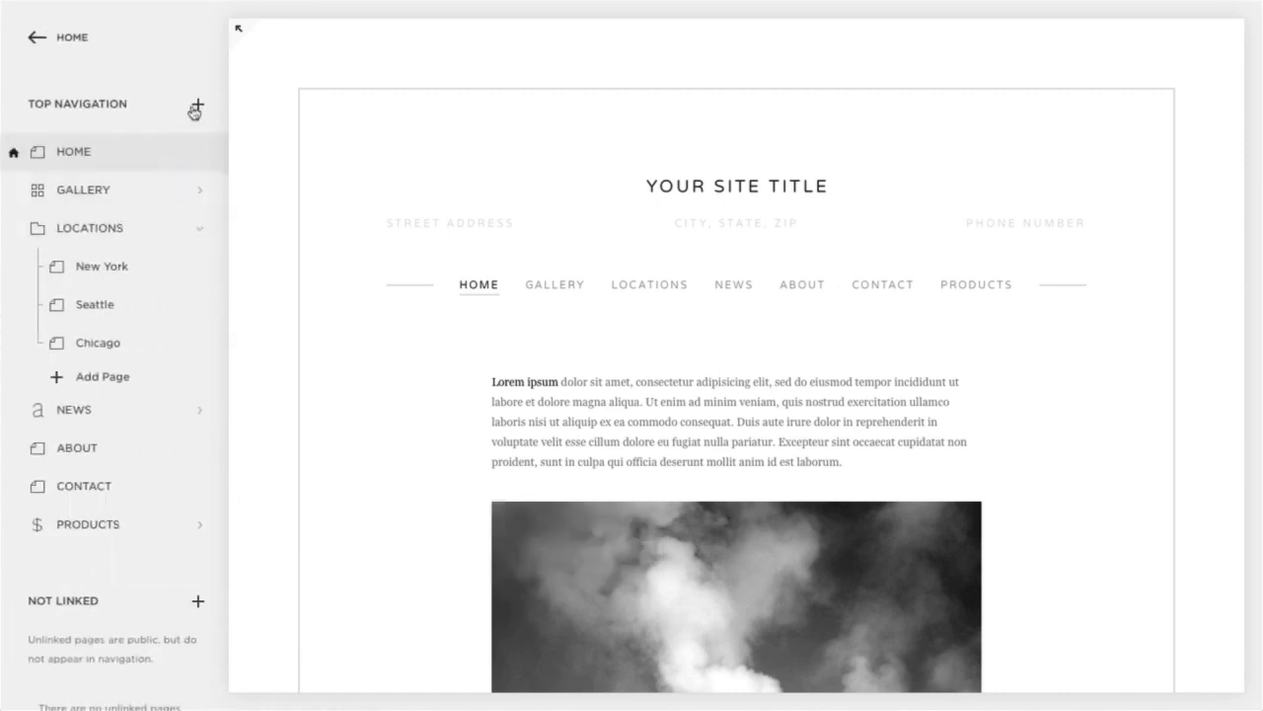
{"action": "left_click", "coordinate": [197, 106]}
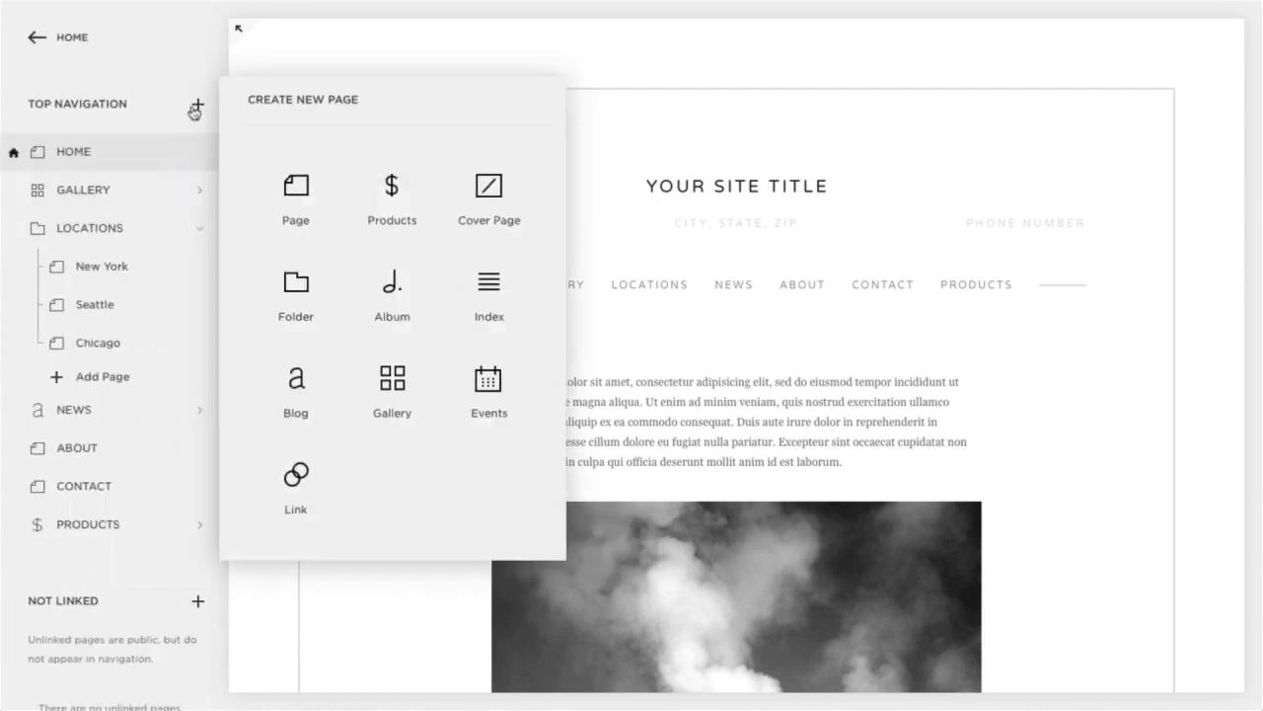
{"action": "mouse_move", "coordinate": [296, 187]}
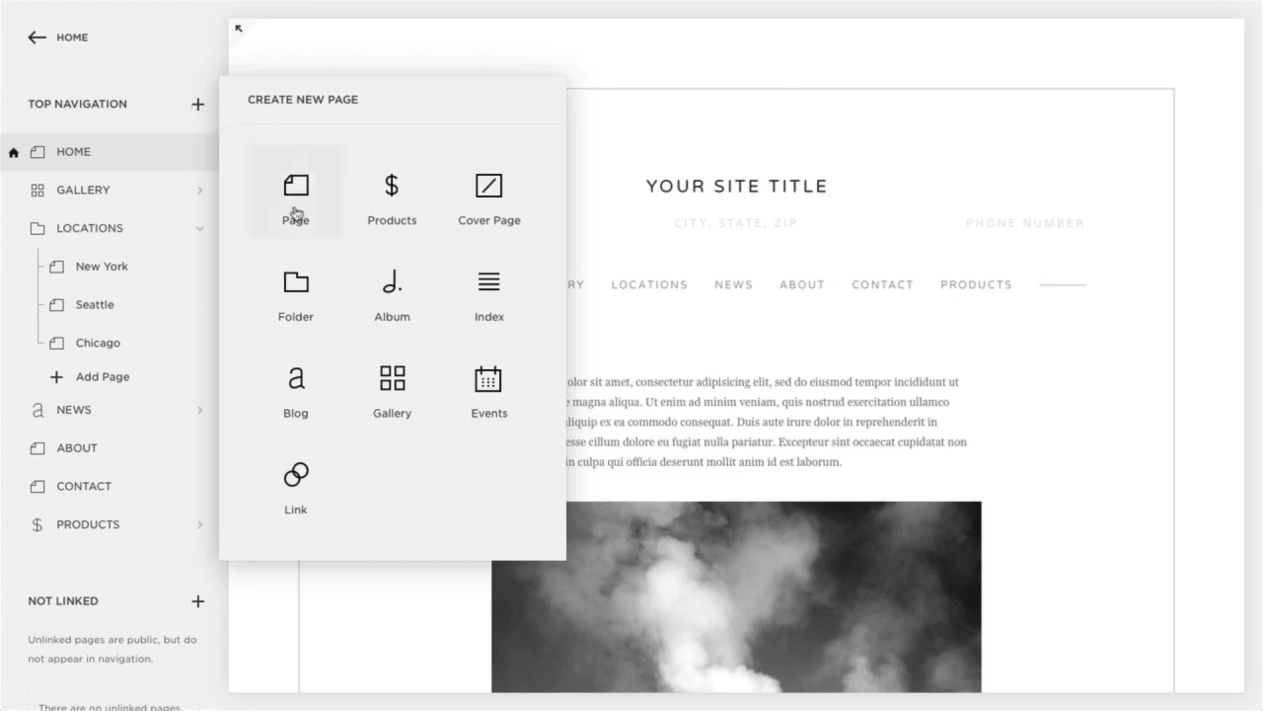
Step: Create a blank page named Events and drag it below Products at the end of the list
{"action": "left_click", "coordinate": [296, 190]}
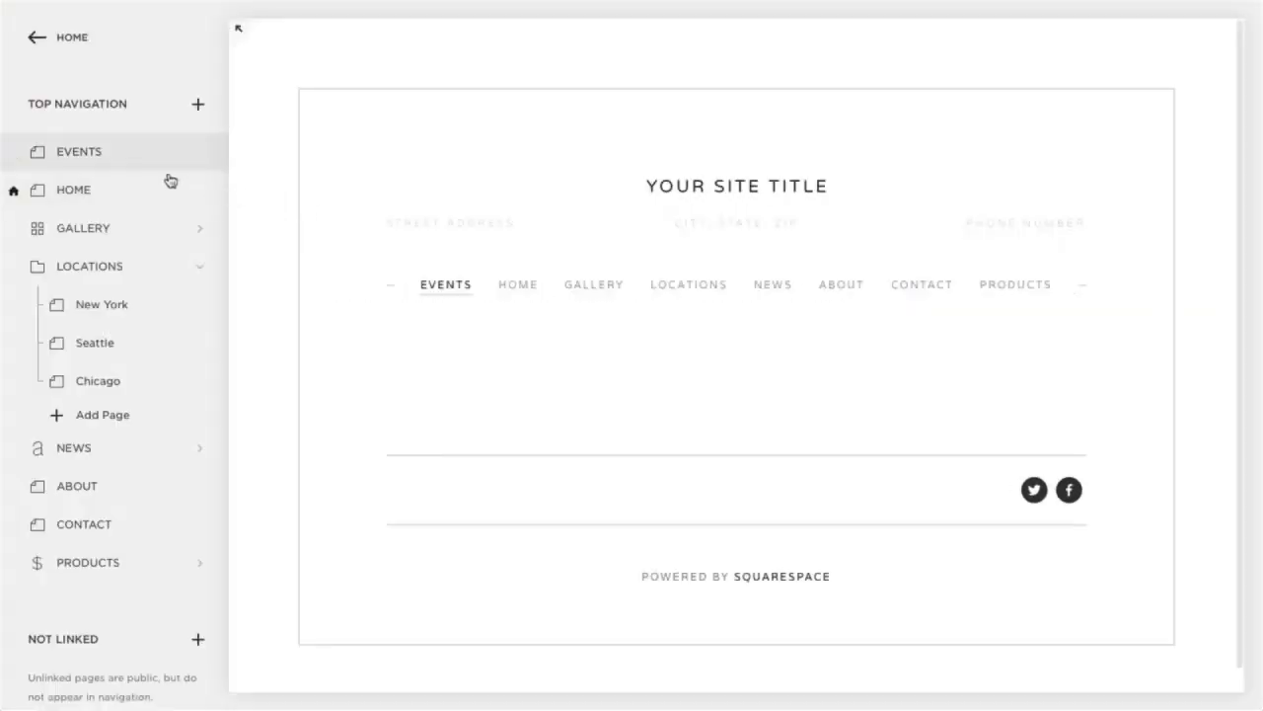
{"action": "left_click_drag", "start_coordinate": [79, 150], "coordinate": [79, 588]}
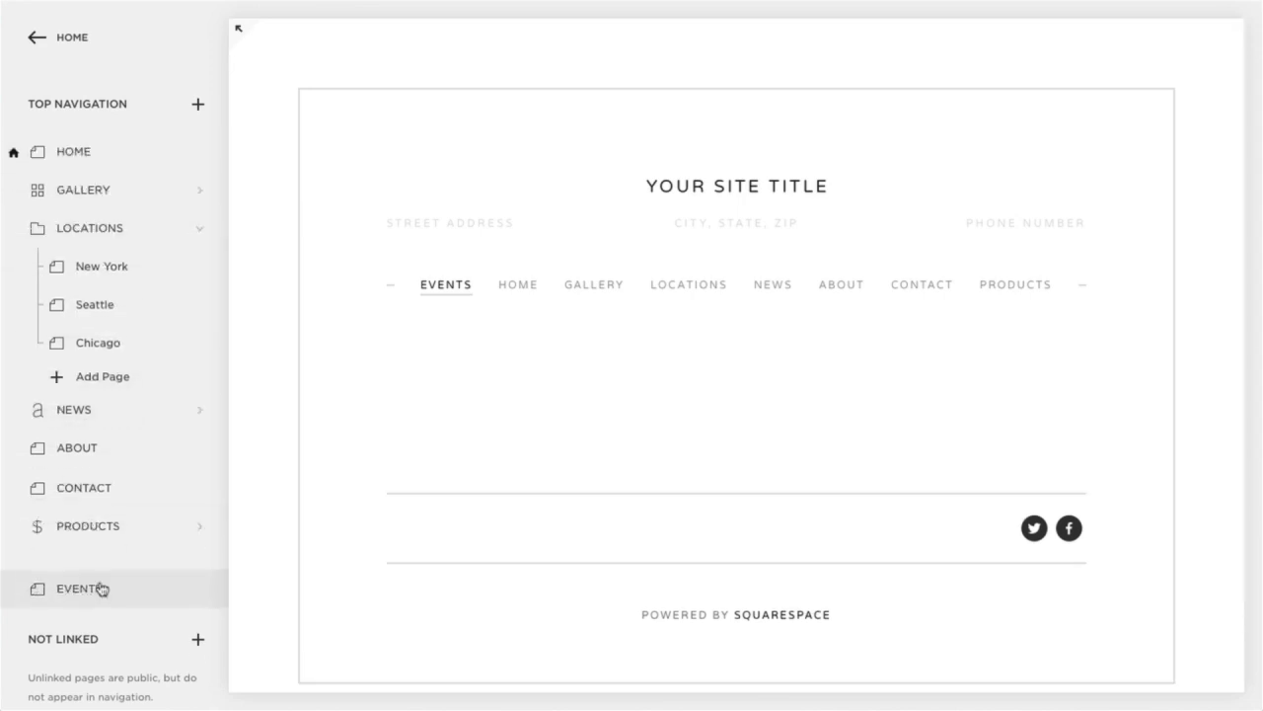